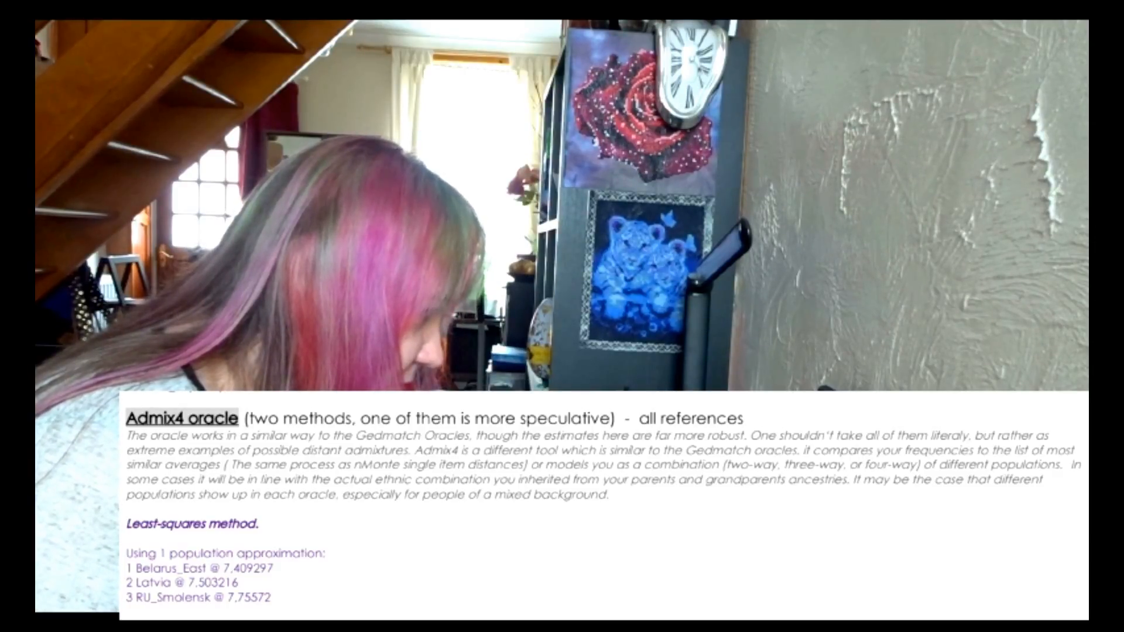
scroll("down", 3)
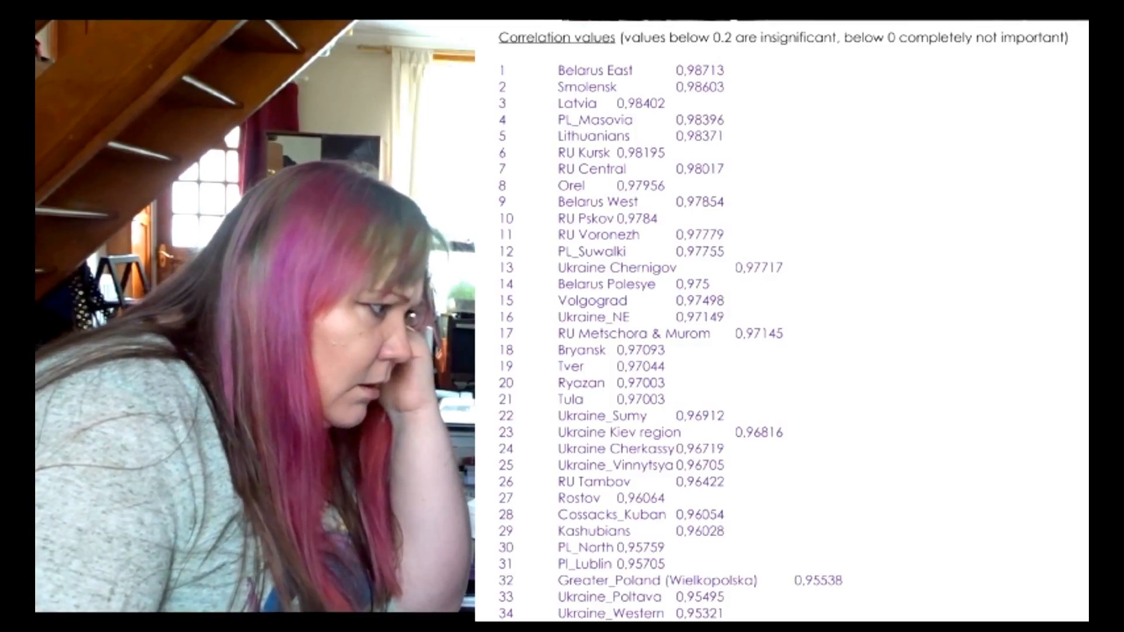
scroll("down", 3)
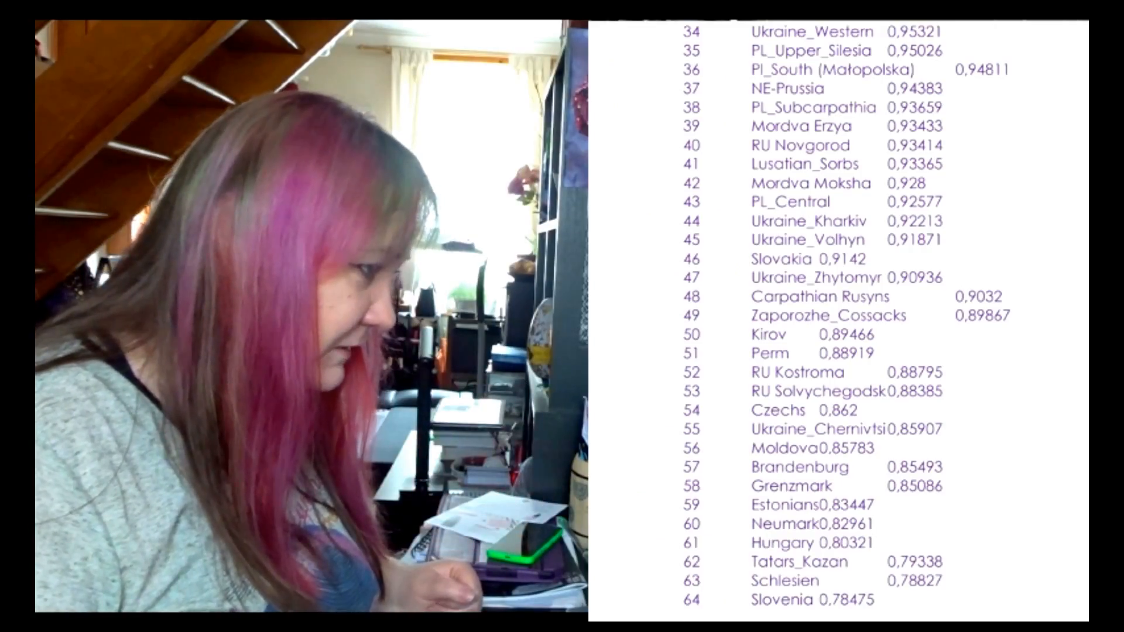